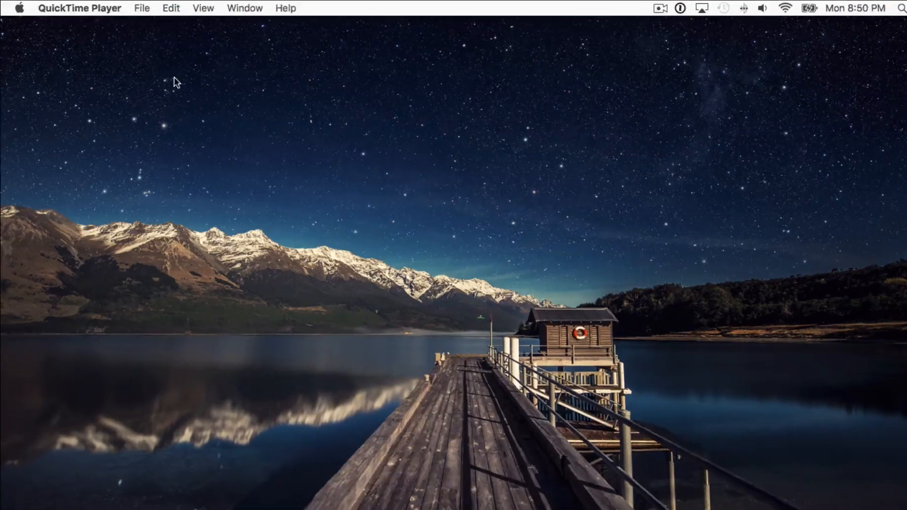
# Start a new movie recording from QuickTime Player's File menu.
pyautogui.click(141, 8)
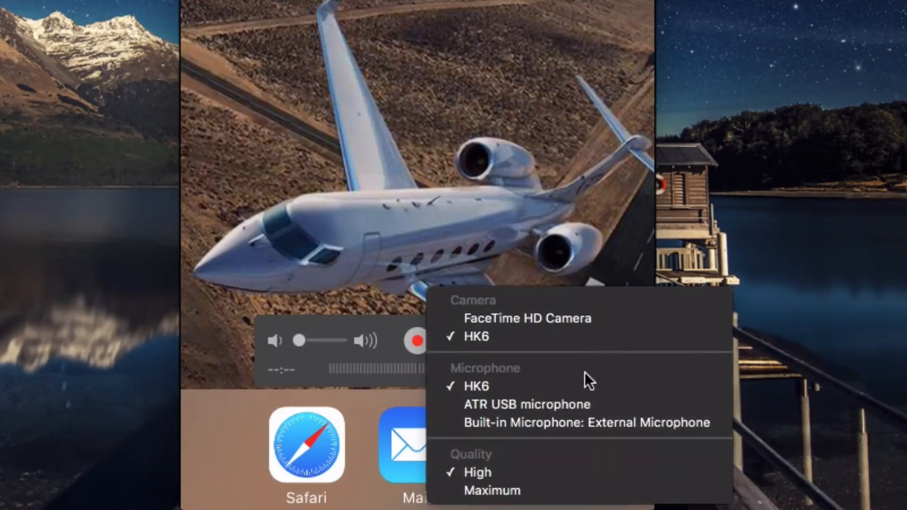
pyautogui.moveTo(590, 387)
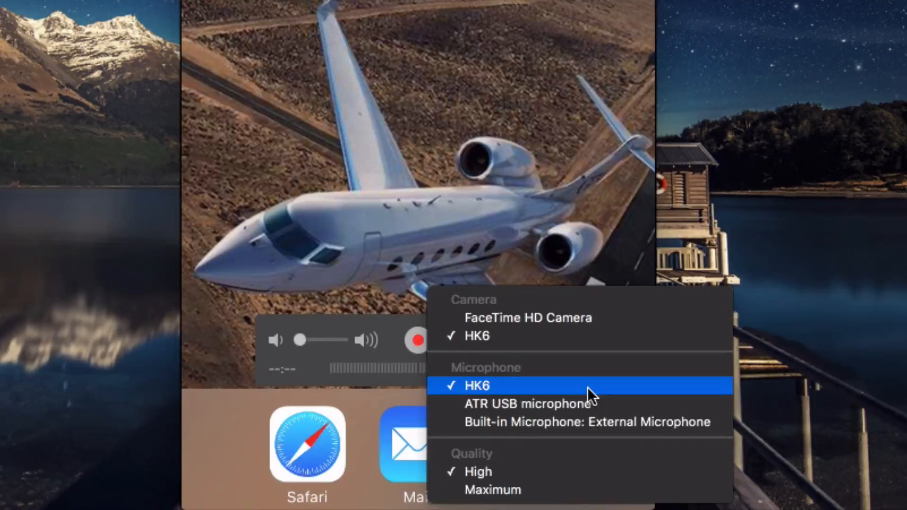
# Choose HK6 as the recording microphone in the record options.
pyautogui.click(476, 386)
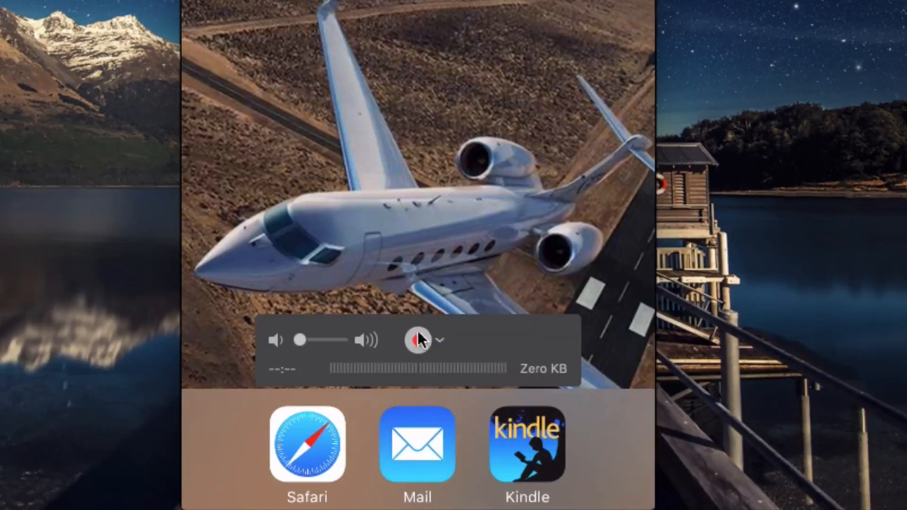